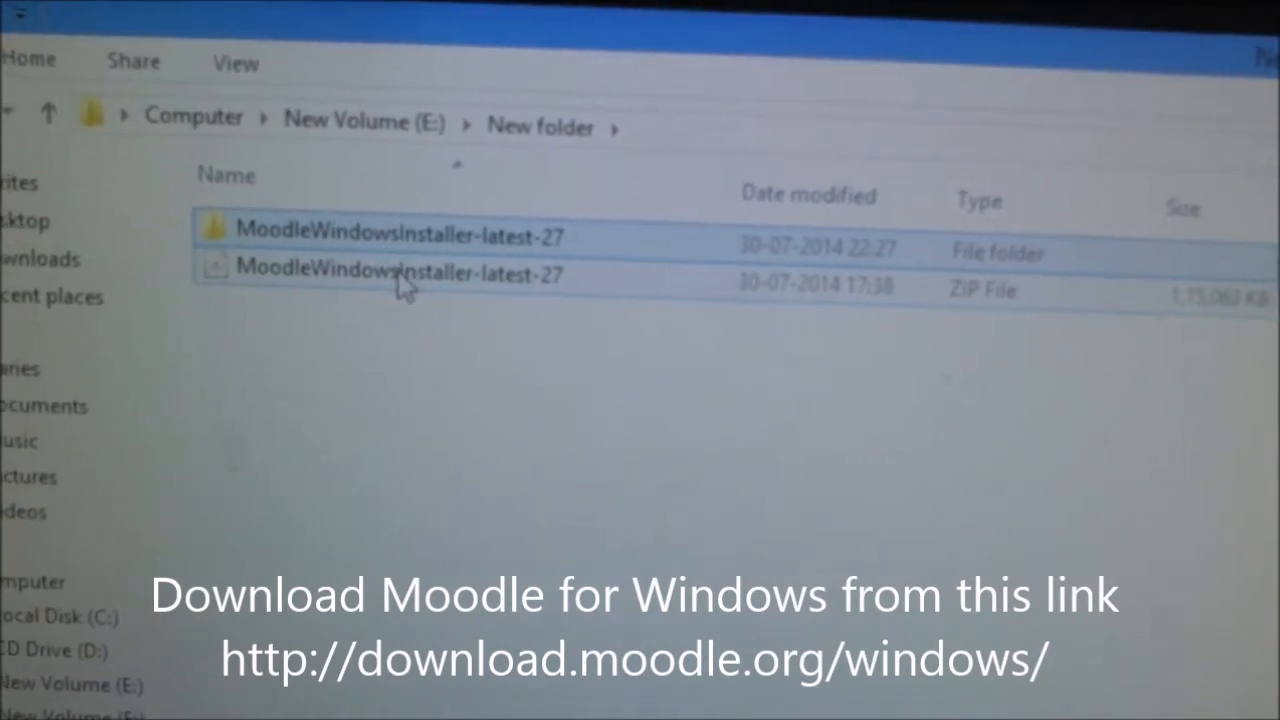
Select the MoodleWindowsInstaller-latest-27 ZIP and extract it here via its context menu
left_click(400, 290)
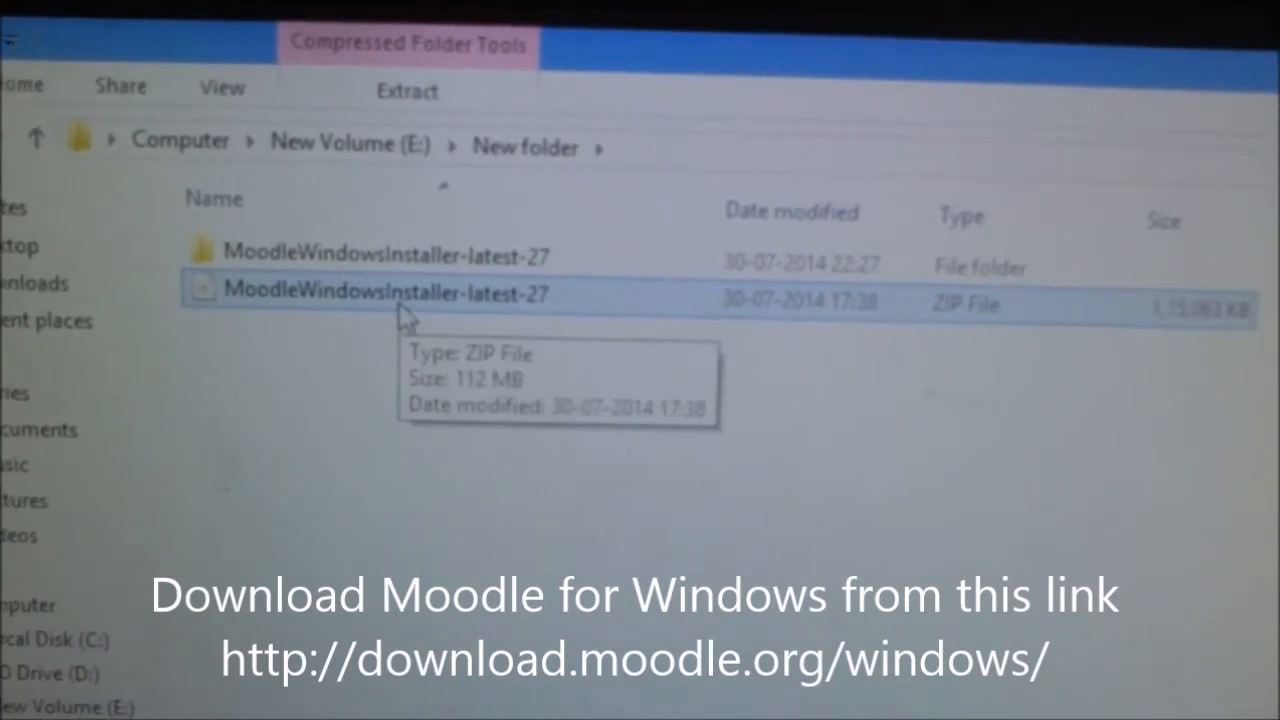
right_click(370, 290)
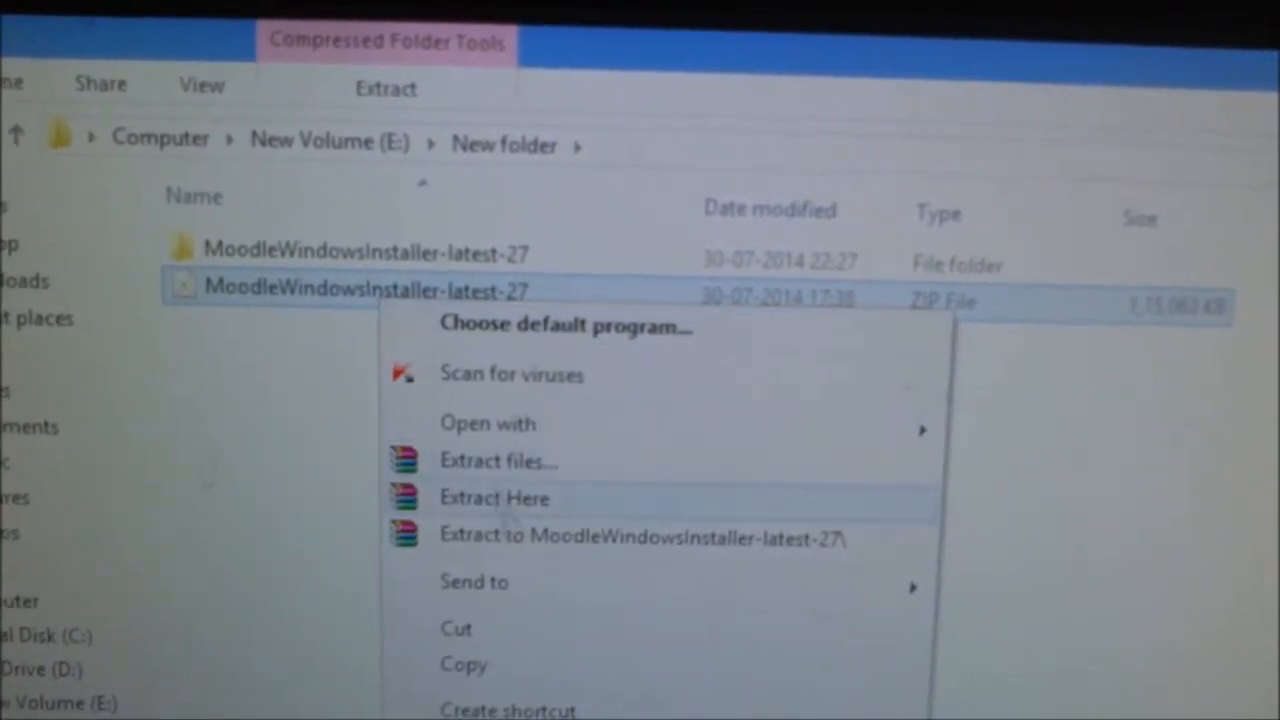
mouse_move(525, 533)
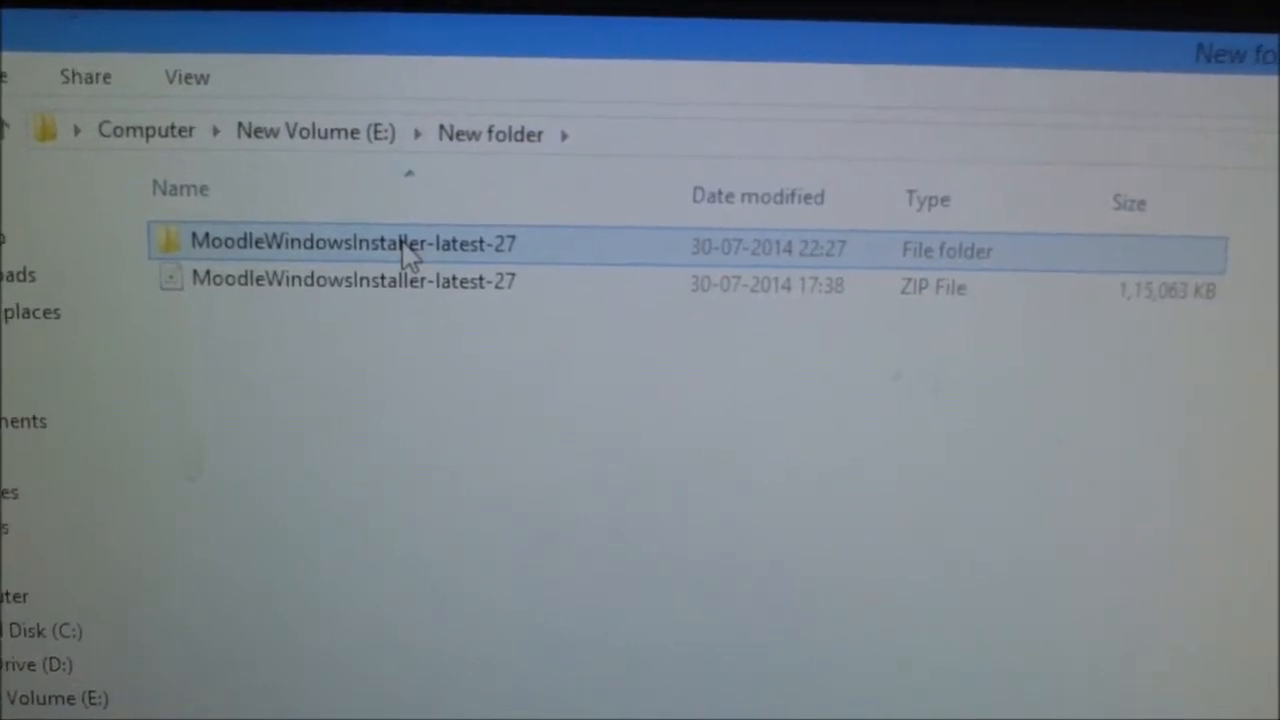
Navigate into MoodleWindowsInstaller-latest-27, then server, then install
double_click(353, 242)
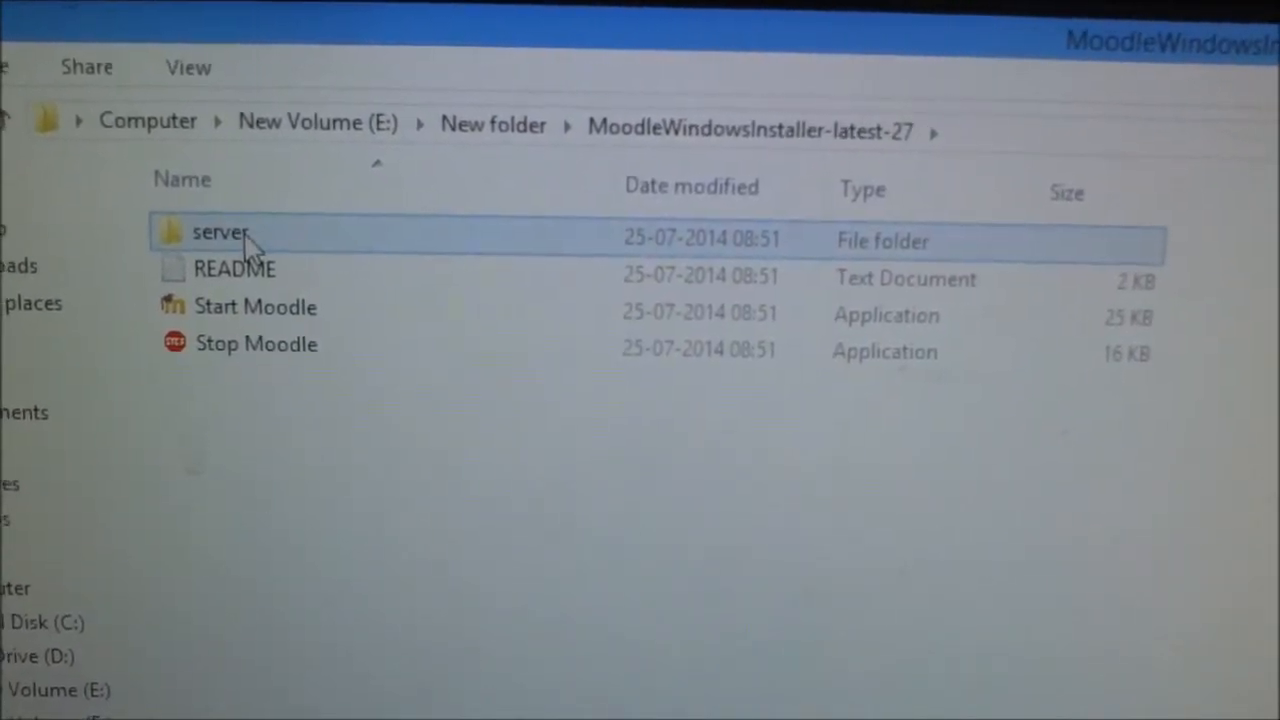
double_click(218, 232)
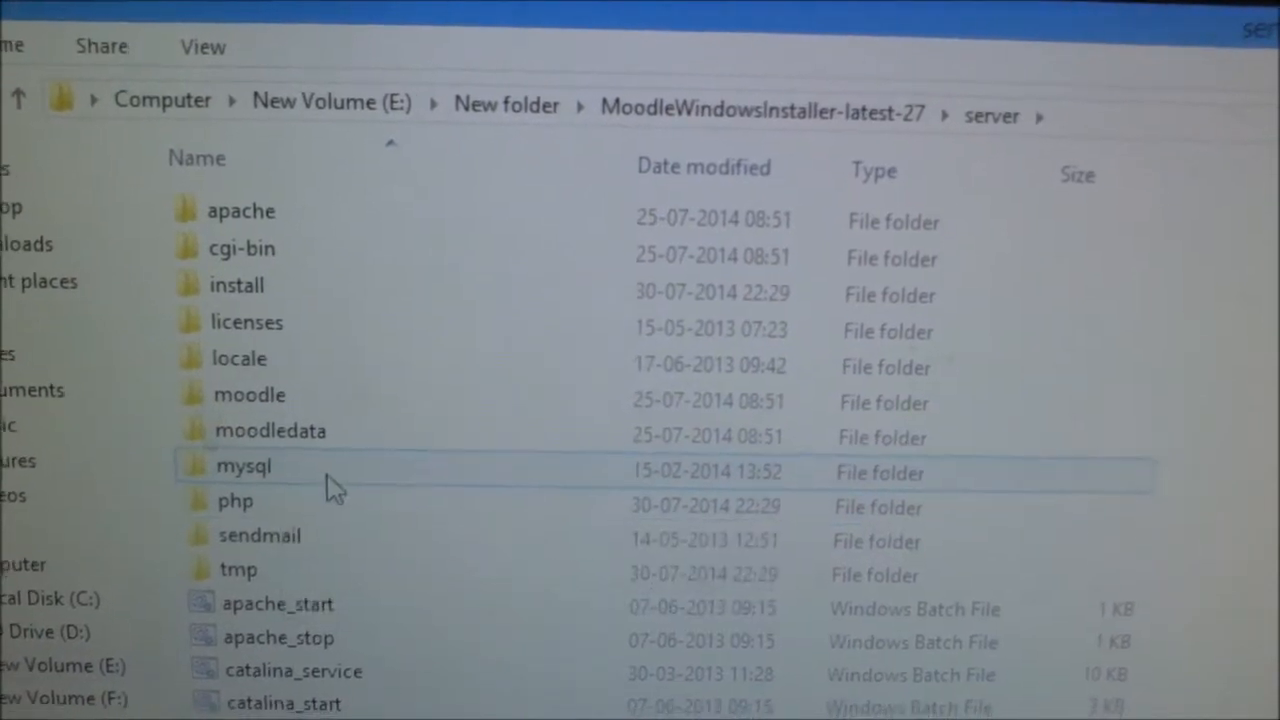
double_click(236, 285)
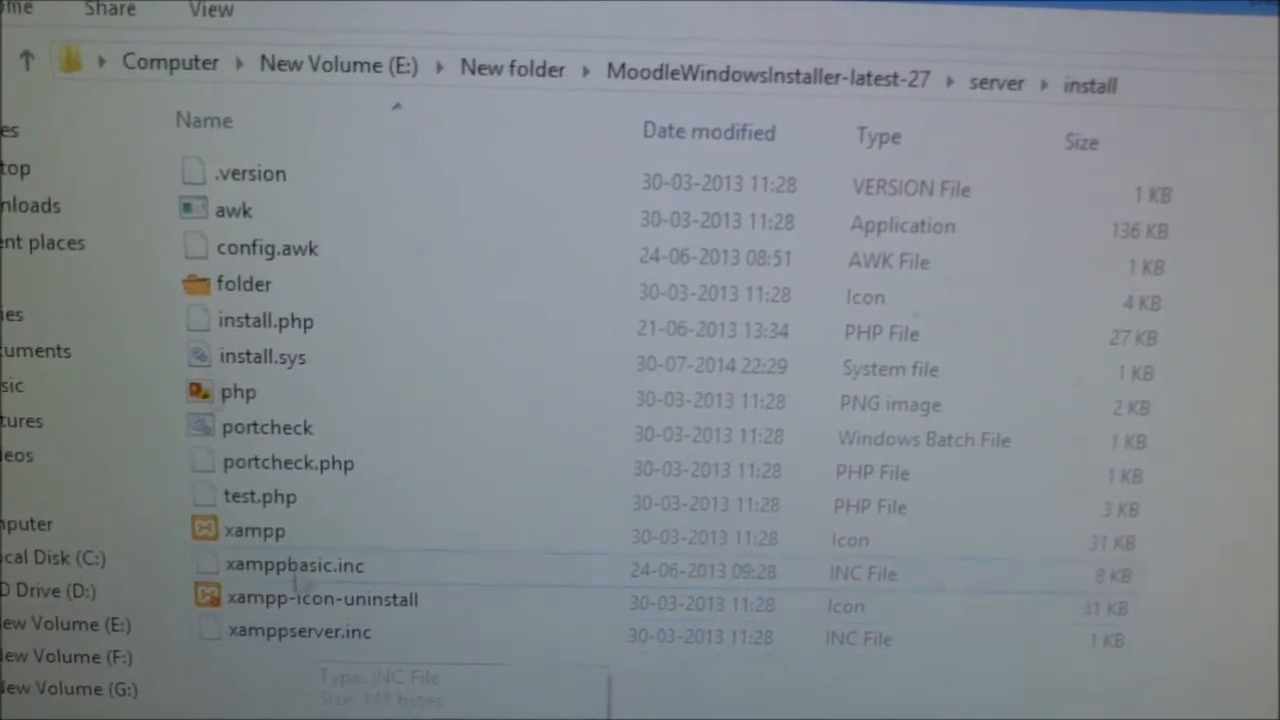
Go back to the server folder and launch xampp-control
left_click(27, 65)
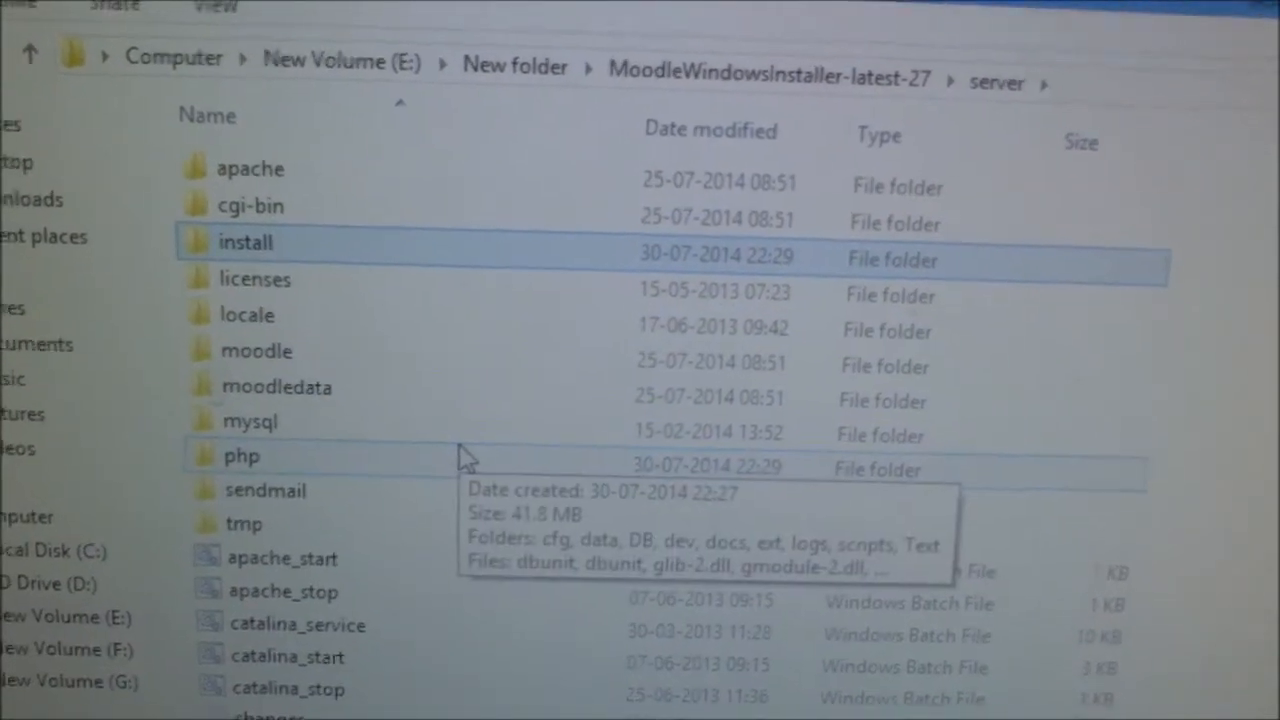
scroll("down", 3)
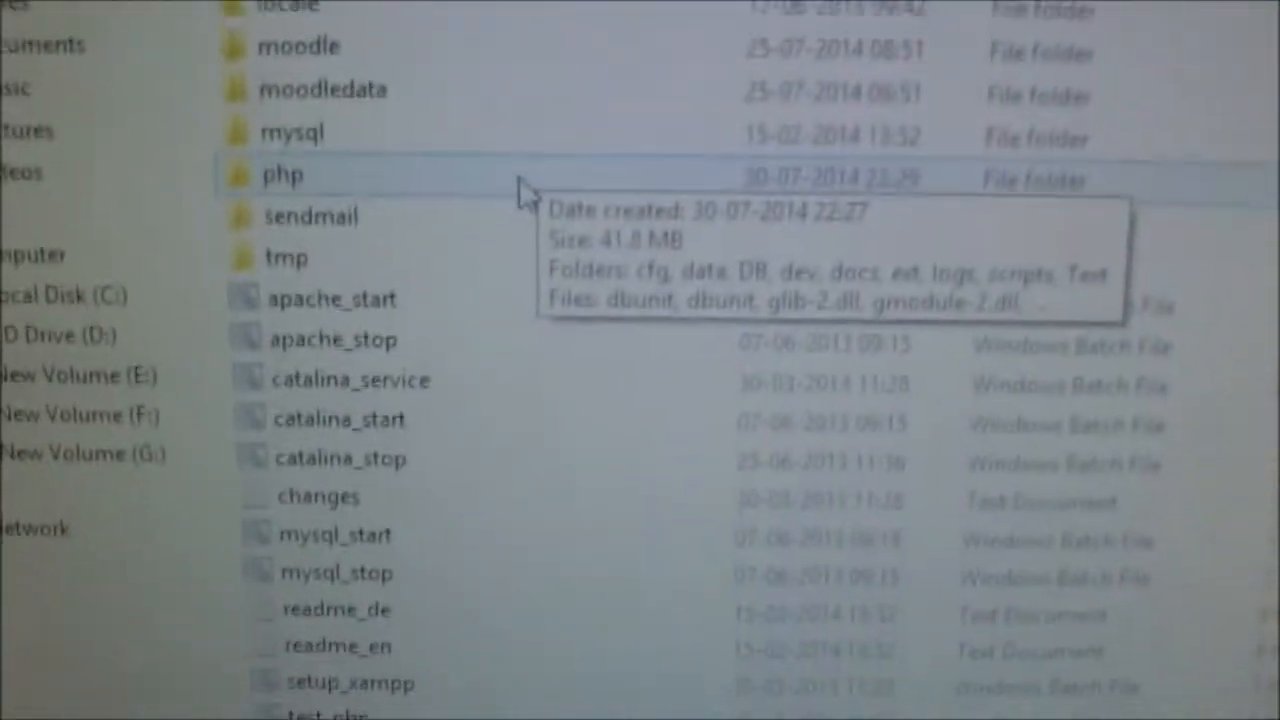
scroll("down", 3)
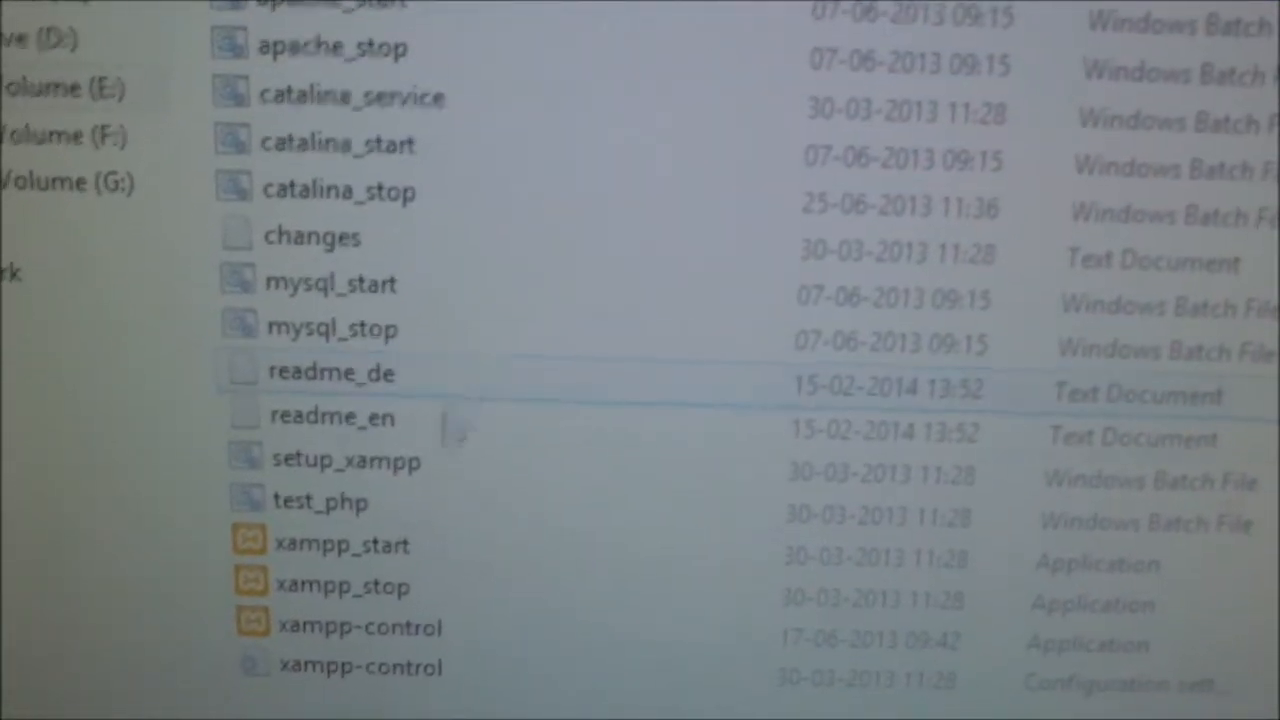
double_click(358, 627)
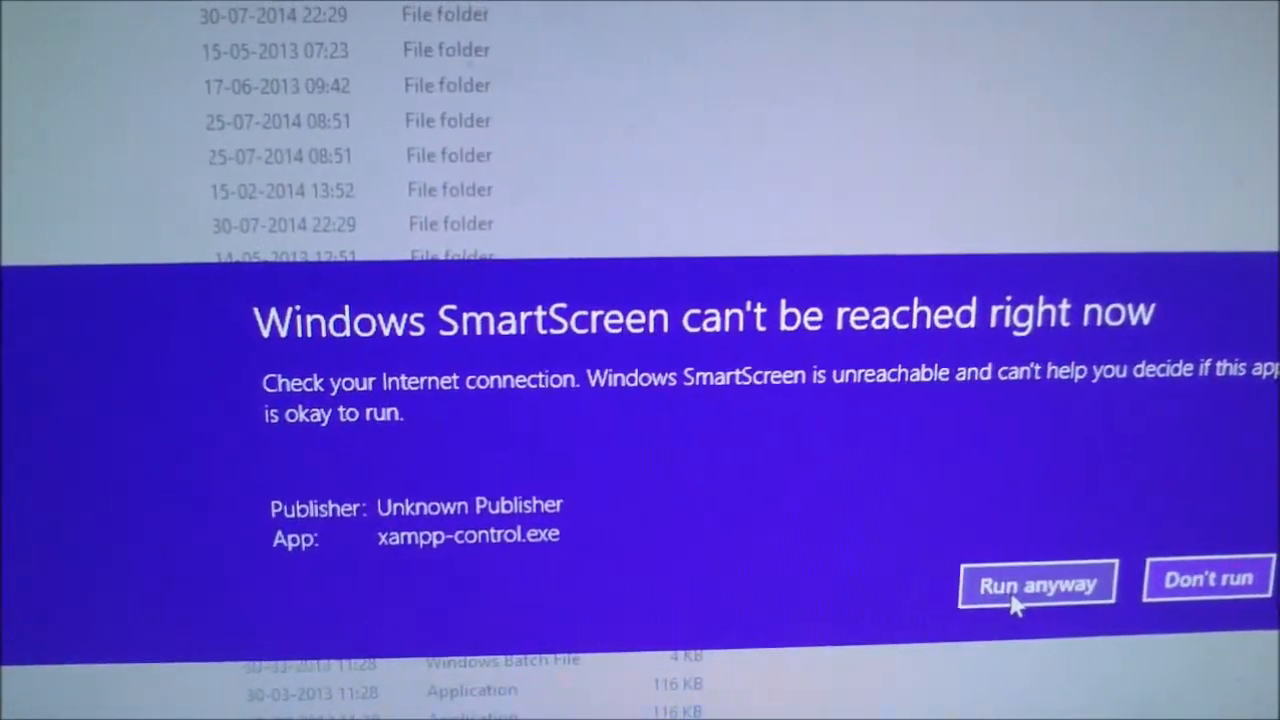
Run the unverified xampp-control app anyway and save English as its language
left_click(1037, 584)
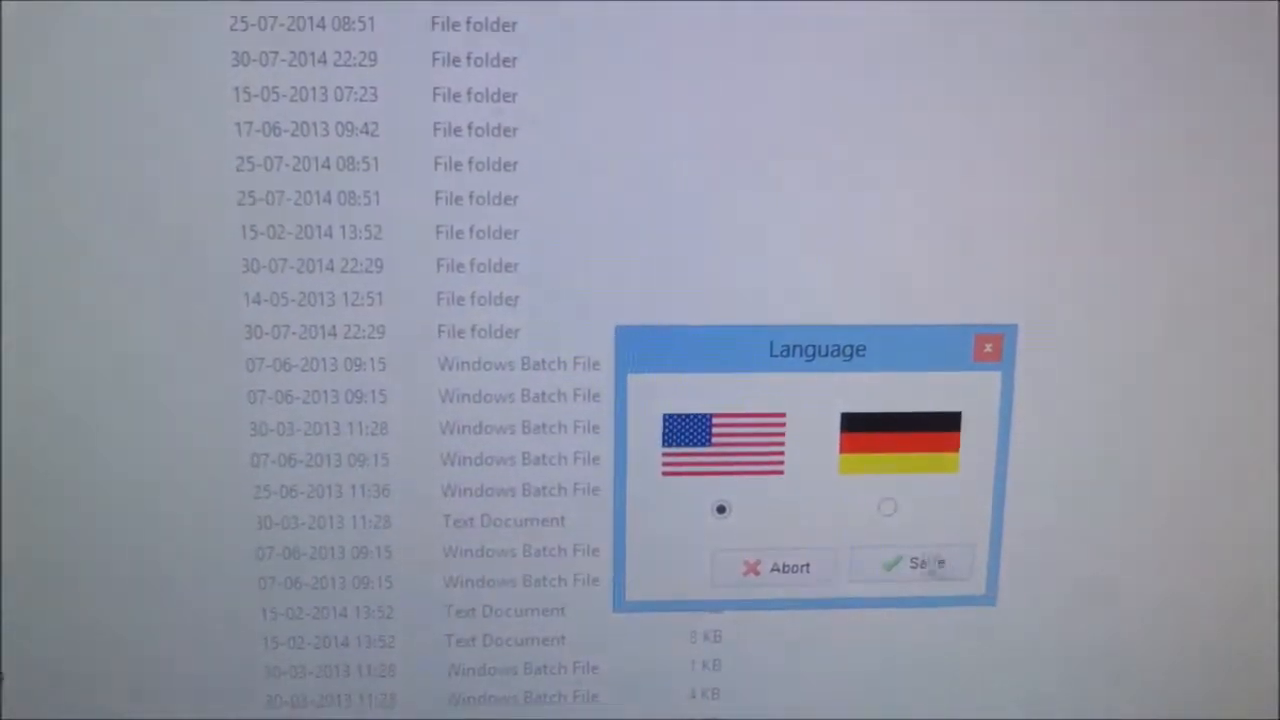
left_click(910, 563)
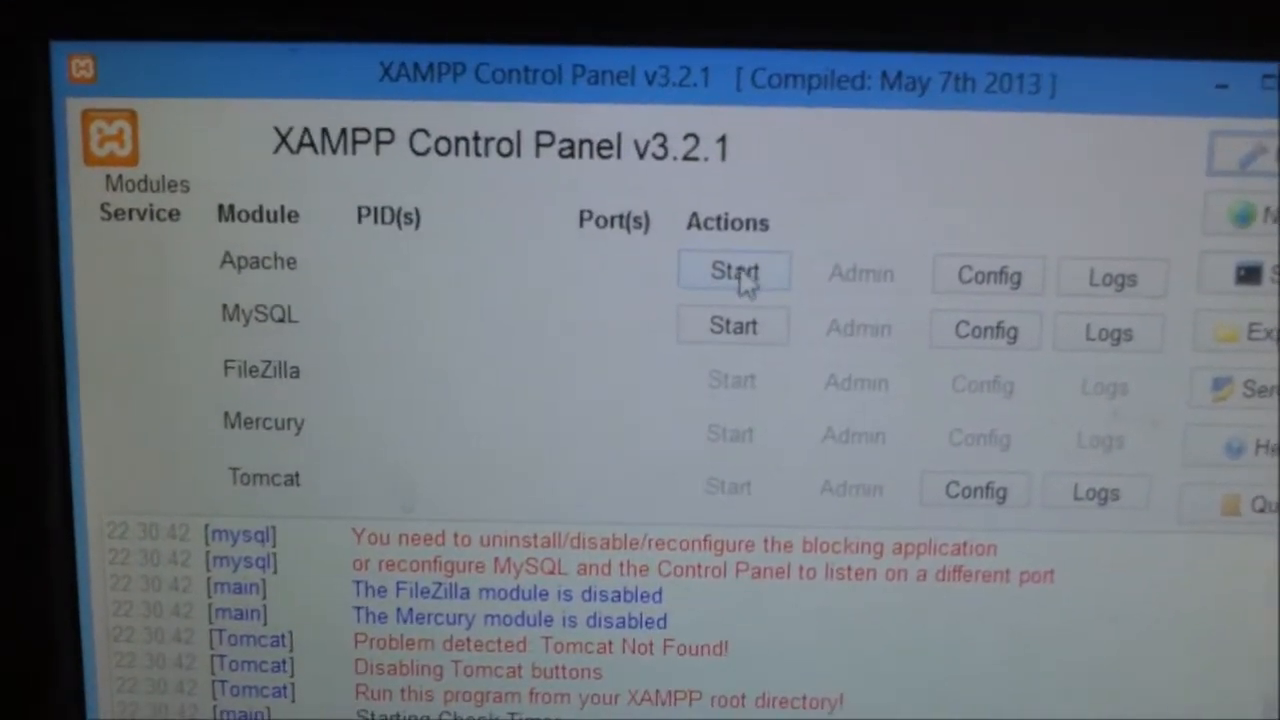
Start the Apache module from the XAMPP Control Panel
left_click(733, 271)
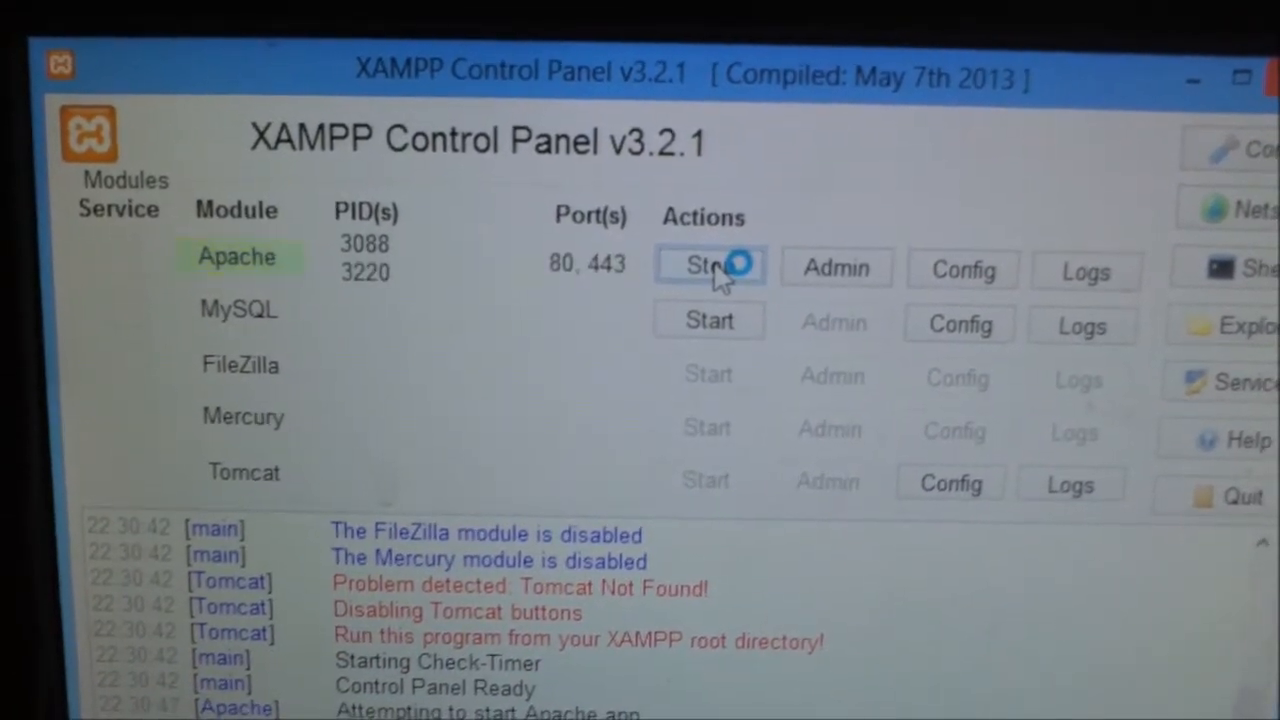
left_click(710, 265)
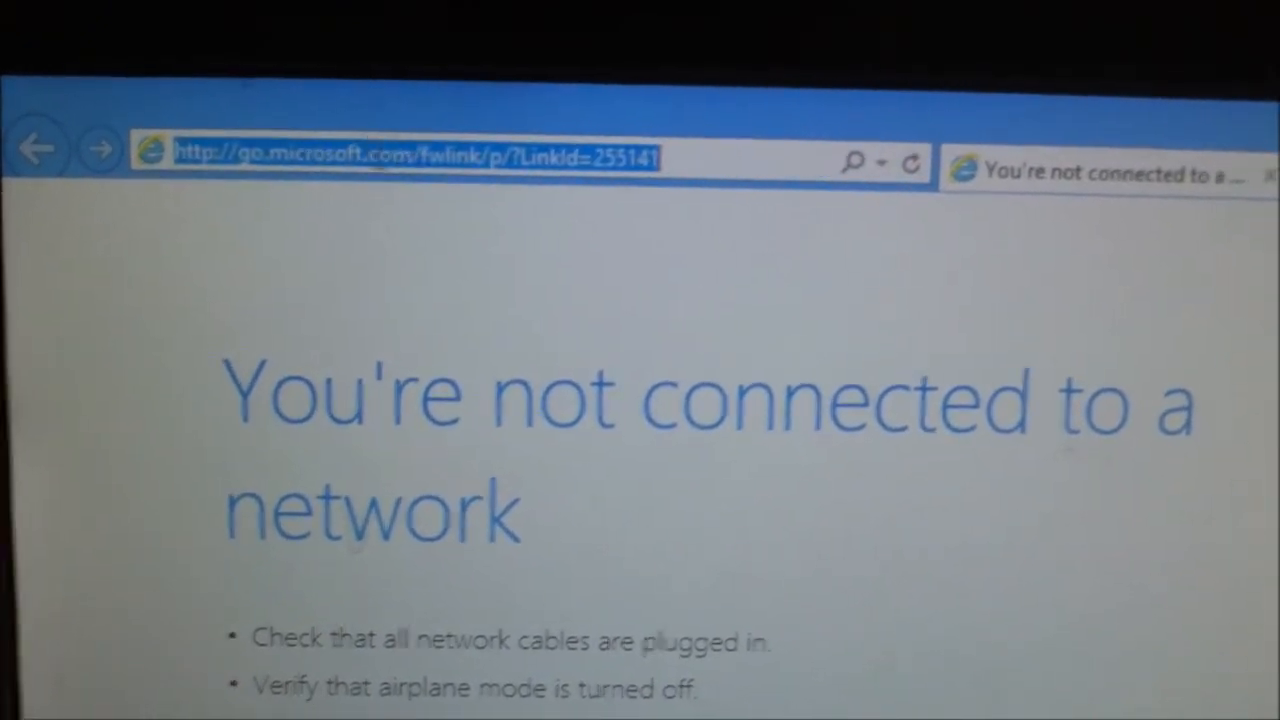
Load localhost in Internet Explorer and scroll the Moodle installer page
type("localhost/install.php")
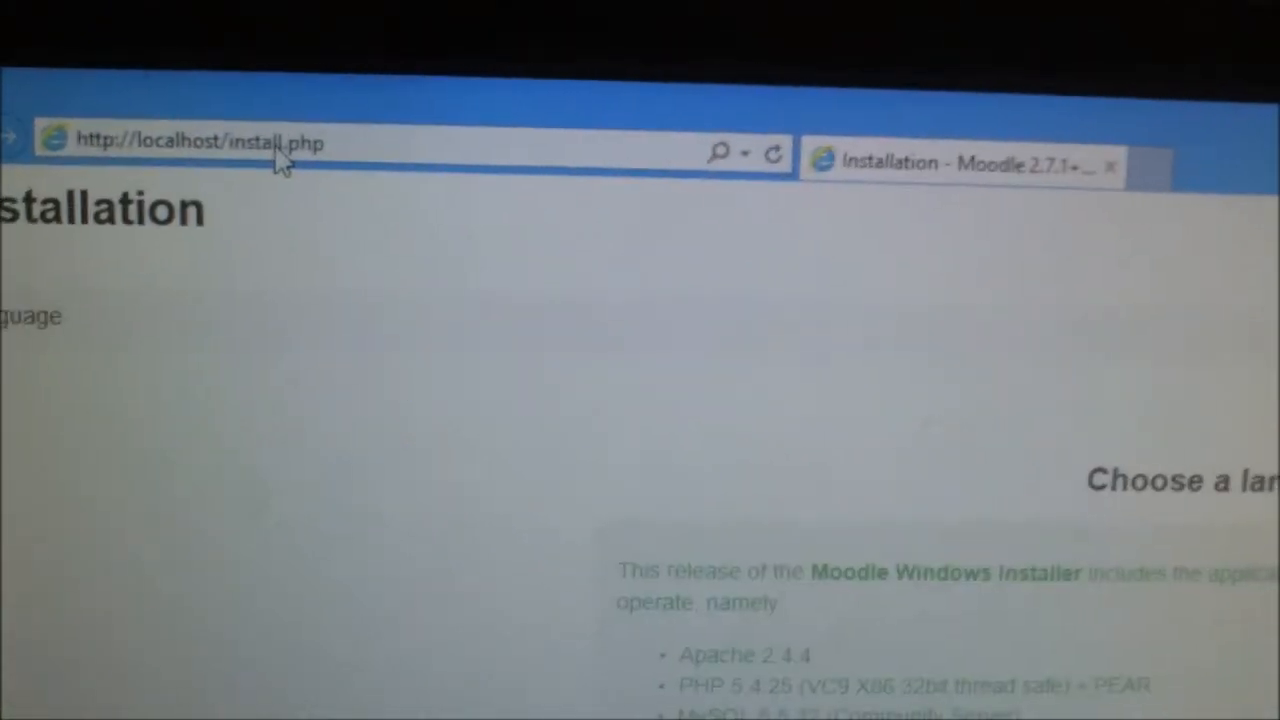
scroll("down", 3)
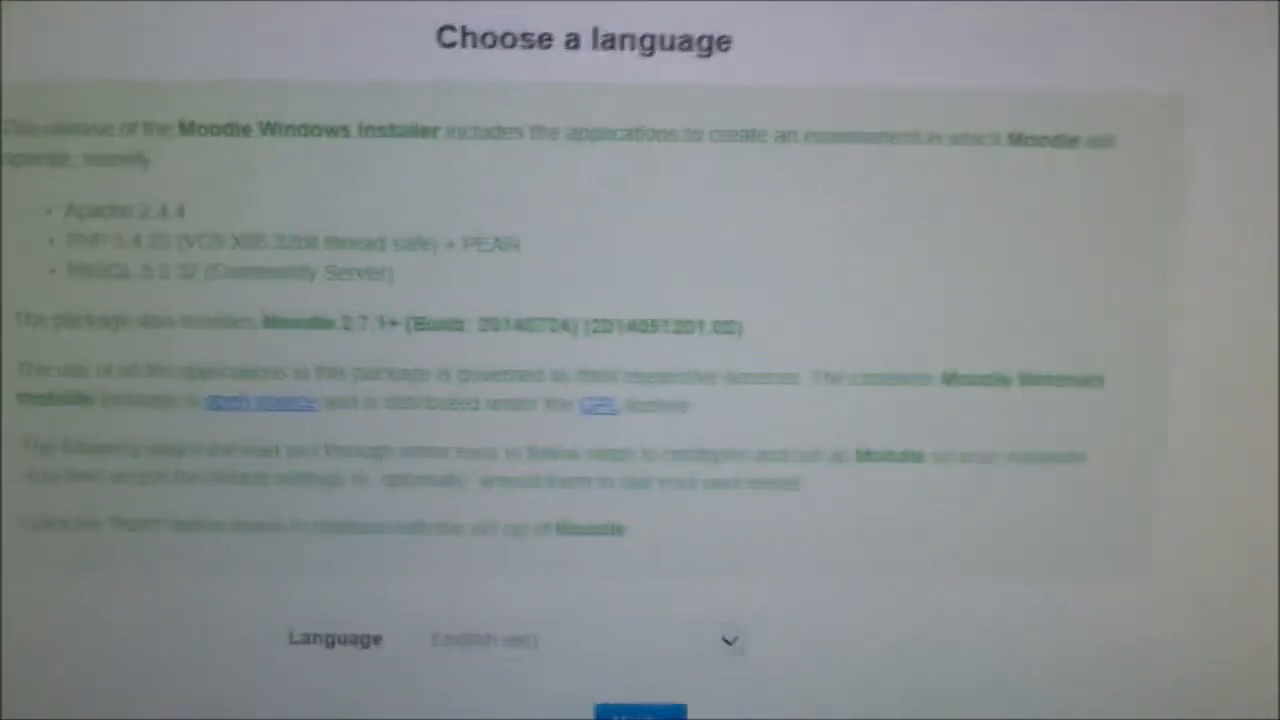